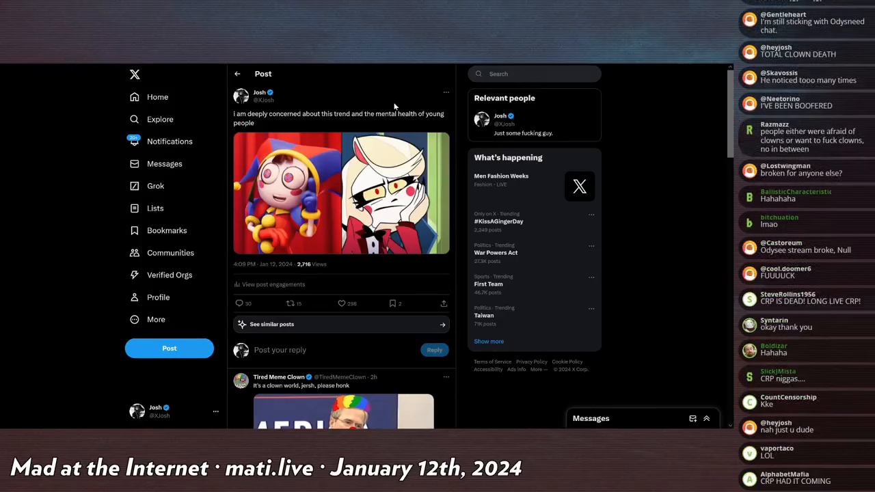
Step: Scroll down the verbalase beatboxer channel page in Invidious
scroll(down, 3)
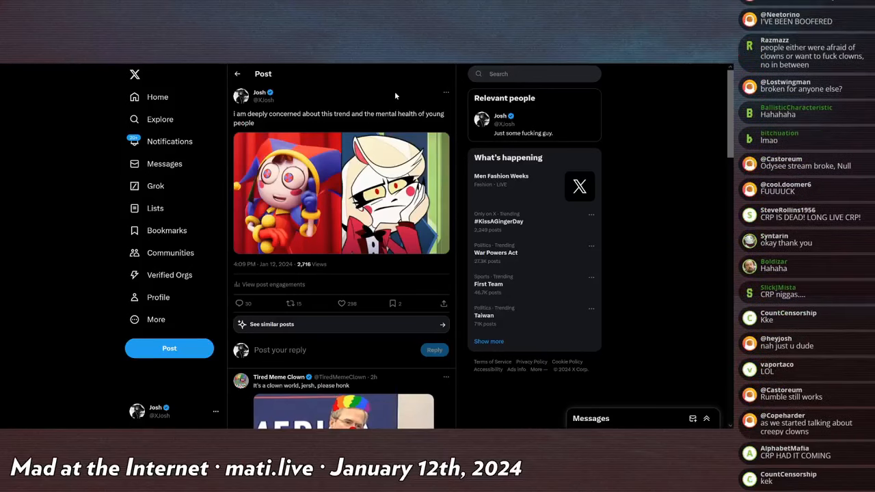
scroll(down, 3)
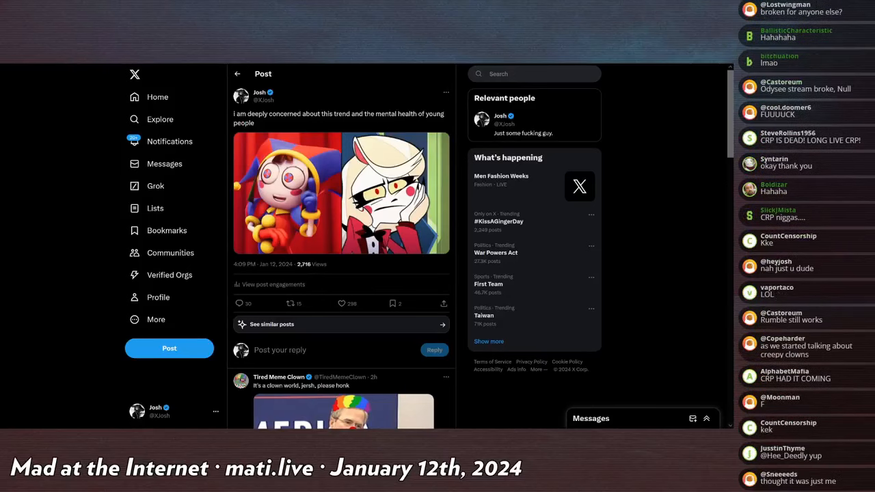
scroll(down, 3)
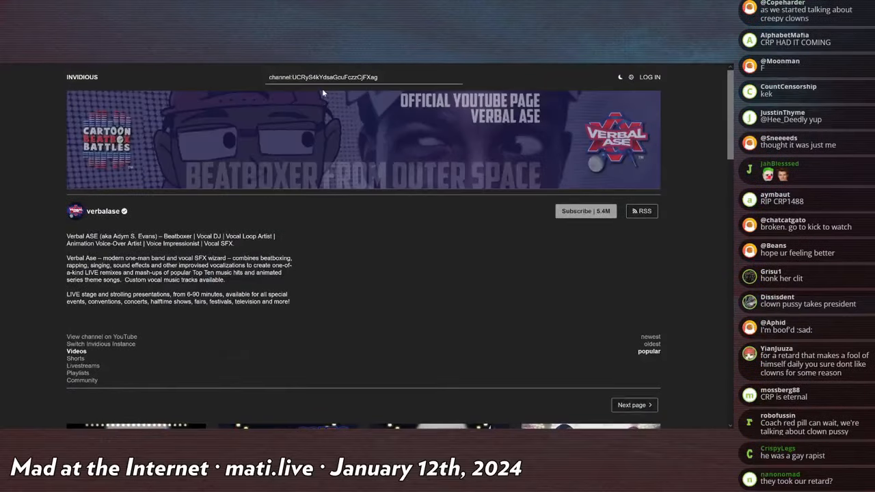
scroll(down, 3)
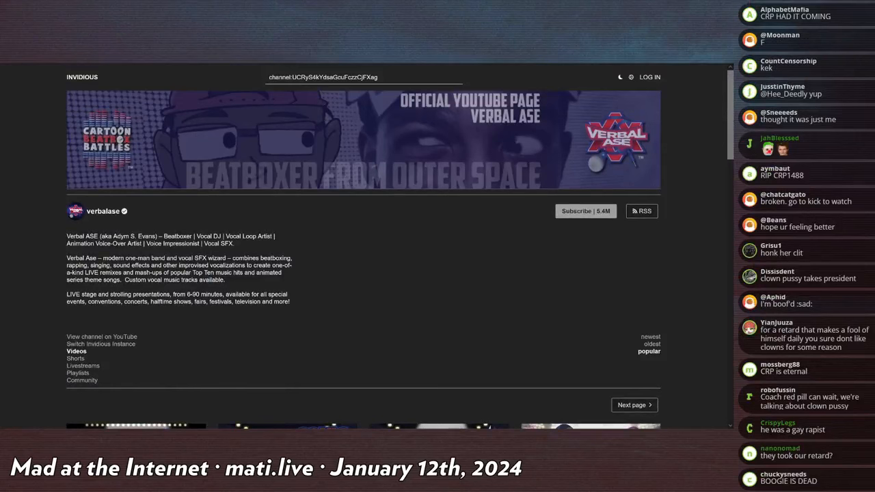
scroll(down, 3)
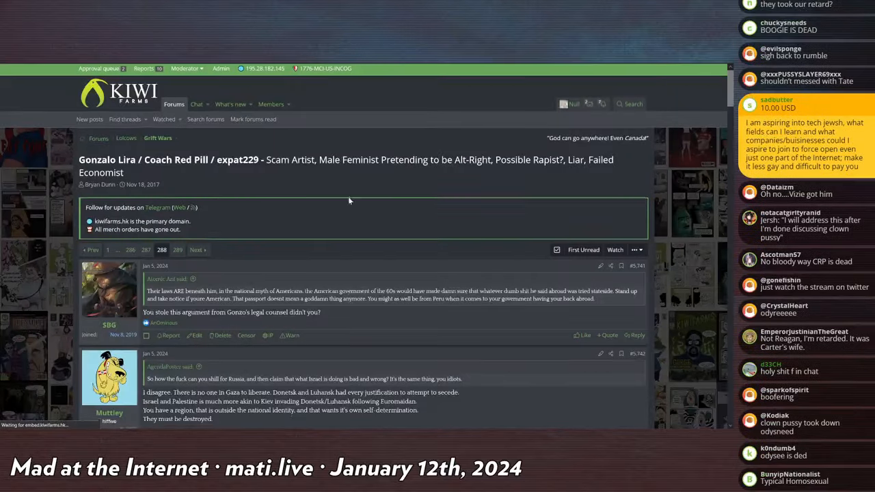
Step: Scroll page 288 to the newest posts and open the tweet link claiming he's dead
scroll(down, 3)
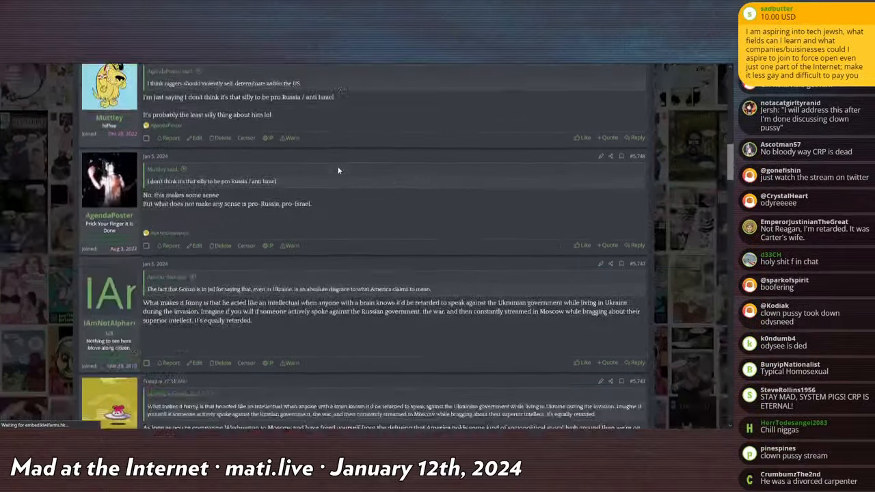
scroll(down, 3)
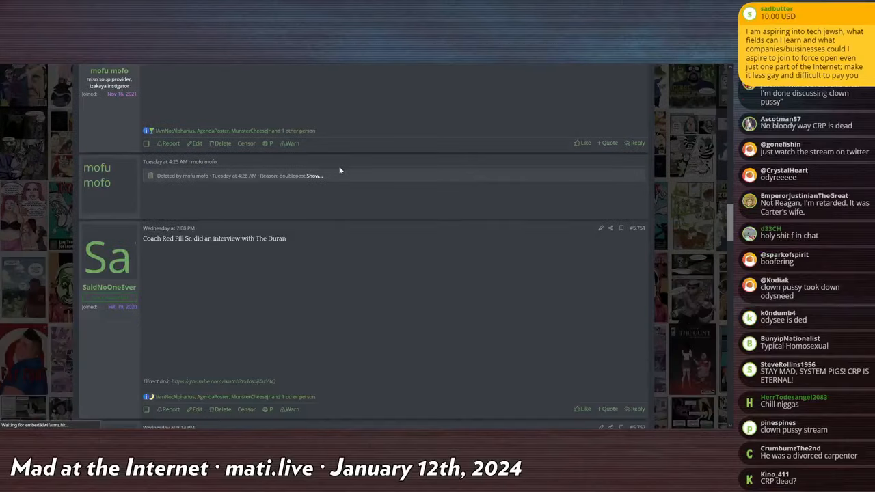
scroll(down, 3)
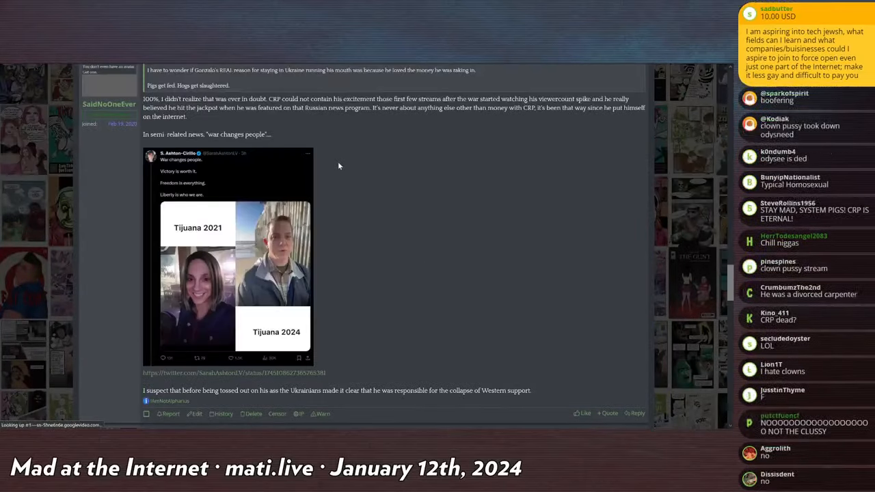
scroll(down, 3)
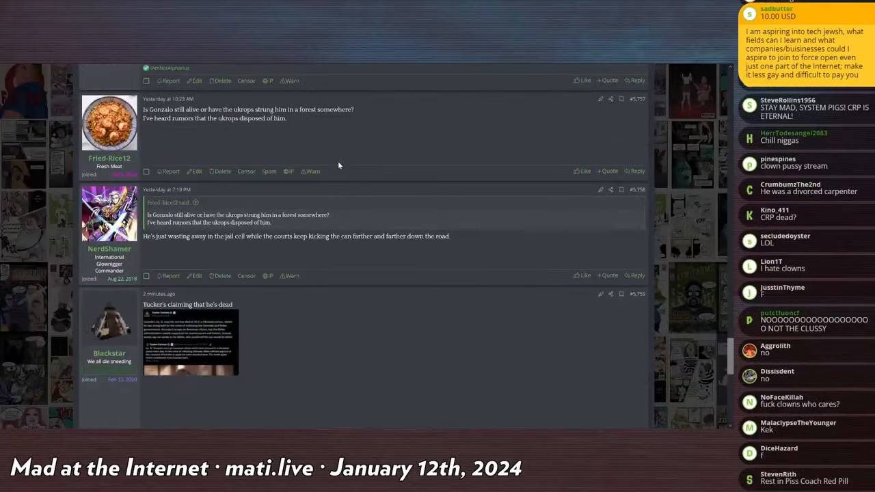
scroll(down, 3)
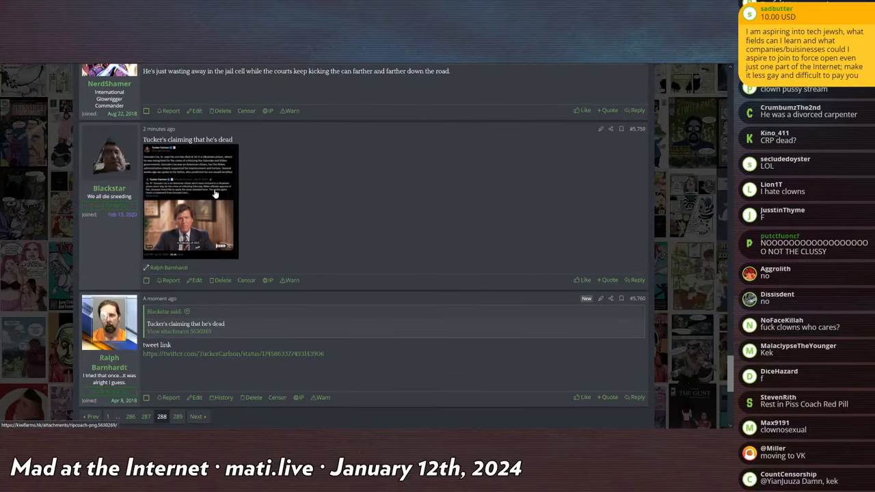
click(190, 198)
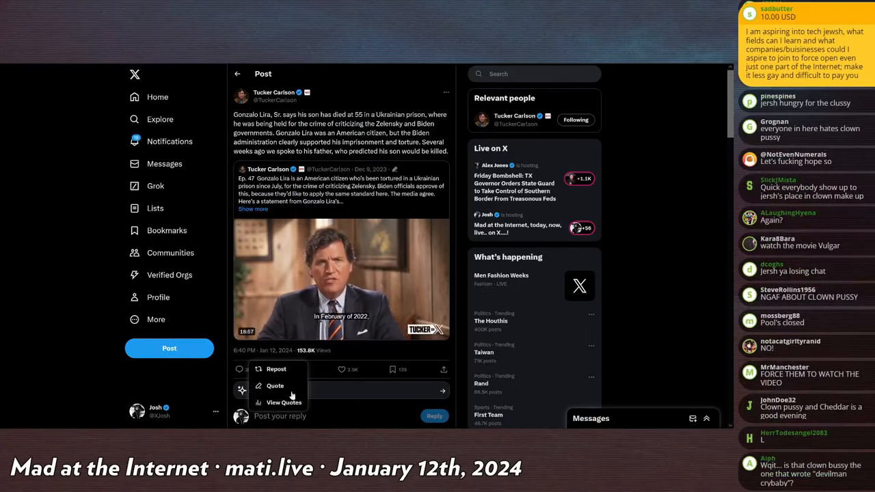
Step: Start a quote post of the death-report tweet, typing 'How di' without posting
click(275, 386)
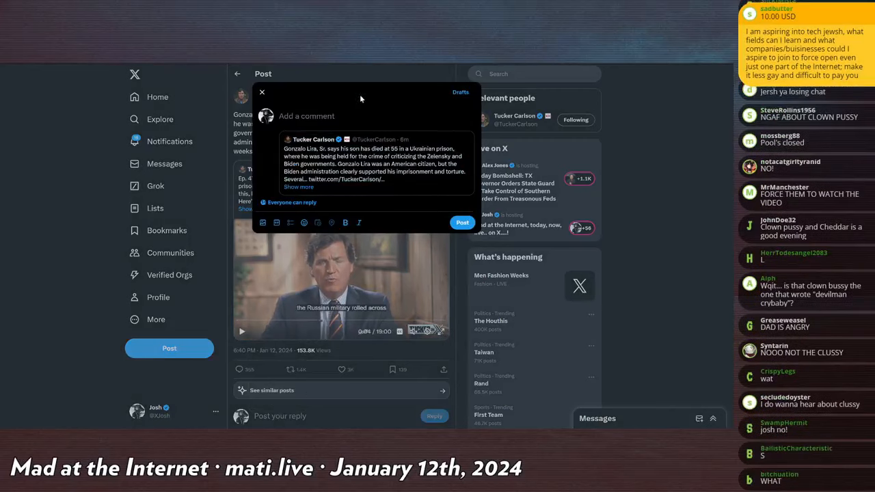
text(How di)
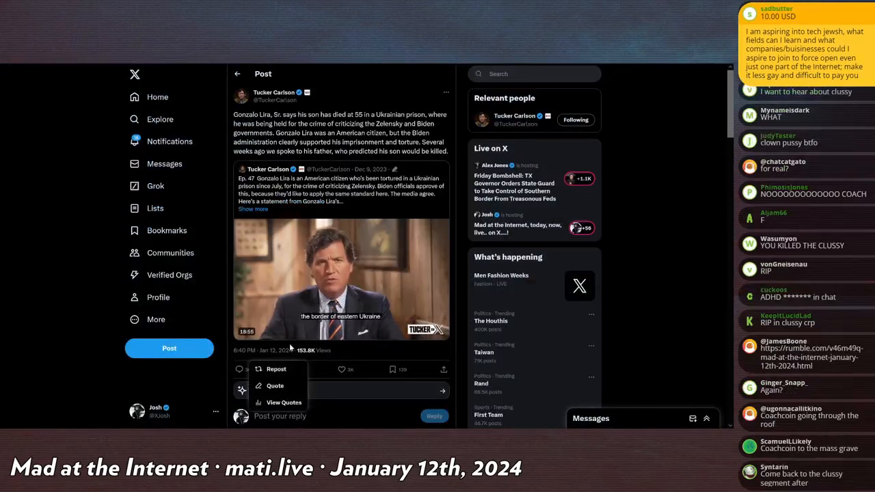
Step: Dismiss the sharing options and let the embedded interview video play
click(342, 278)
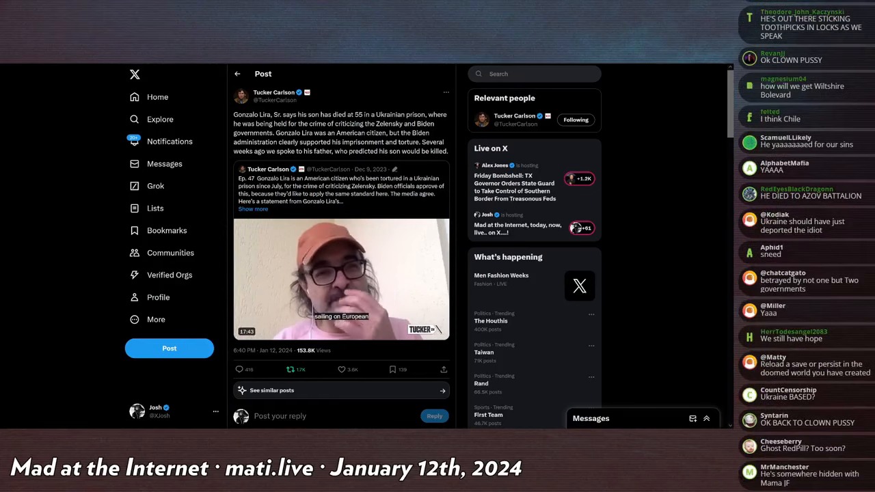
Step: Scroll down the Tucker Carlson video post on X
scroll(down, 3)
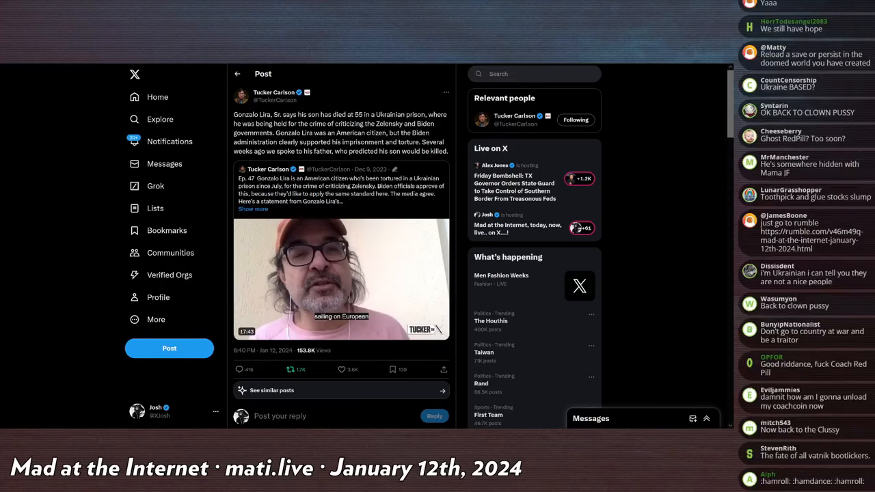
scroll(down, 3)
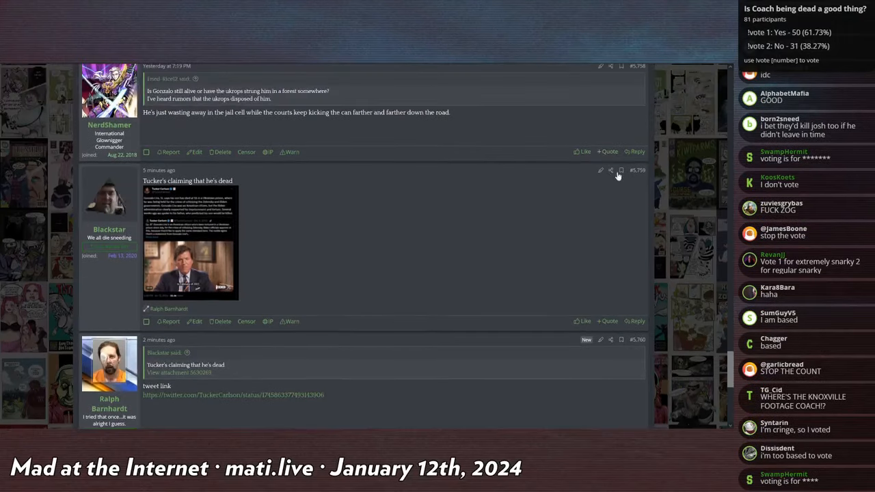
Step: Feature post #5,759 with a message citing CoachRedPill's father on his death in prison
click(600, 170)
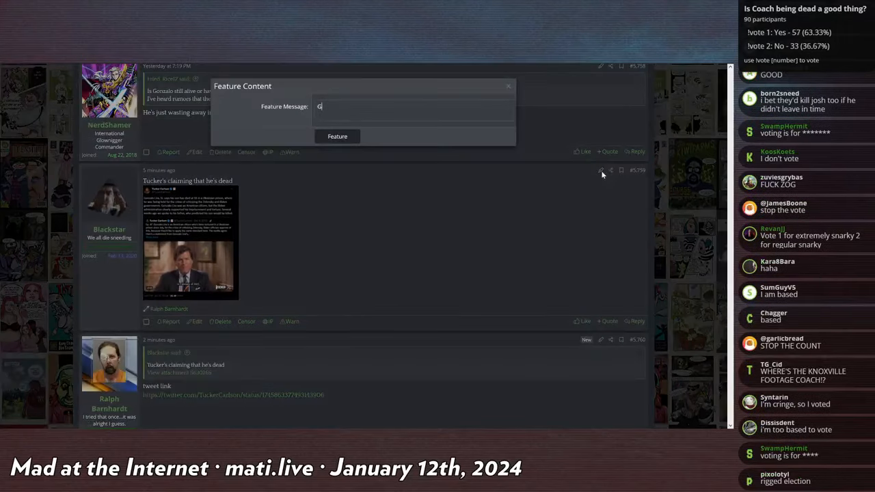
text(CoachRedPill's father is claiming that his son has died in a Ukrainia)
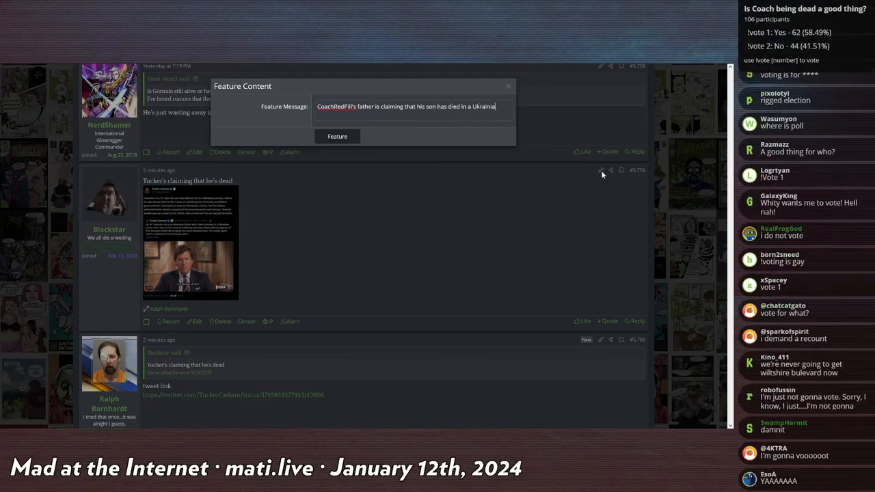
text(prison awaiting)
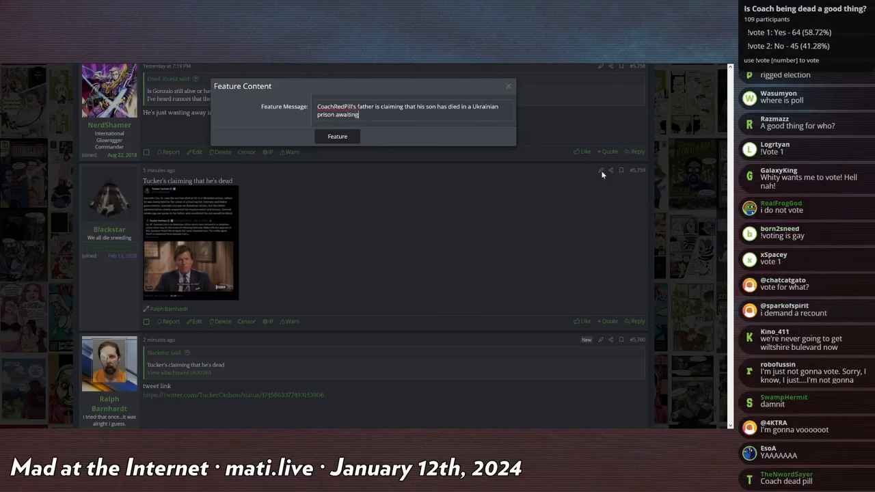
click(337, 137)
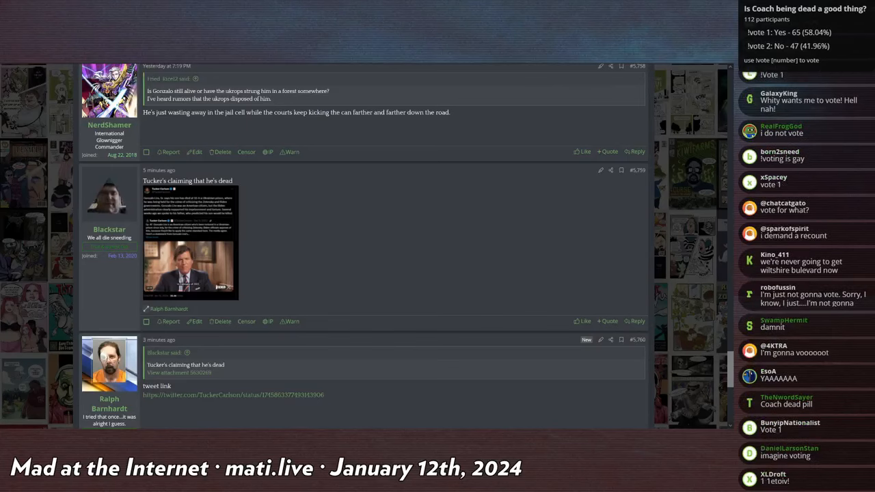
scroll(down, 3)
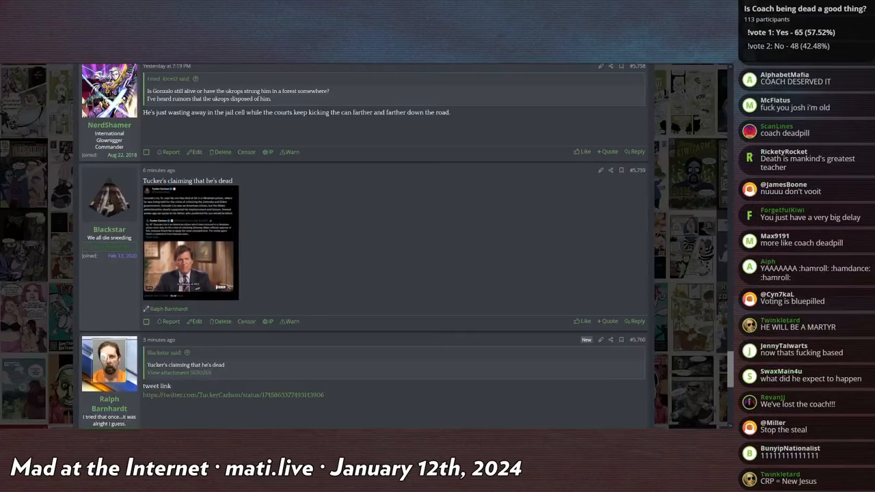
scroll(down, 3)
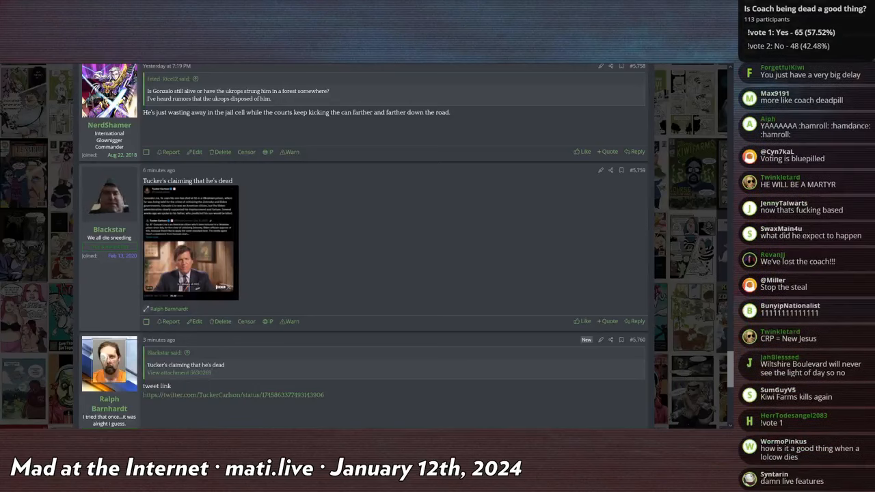
scroll(down, 3)
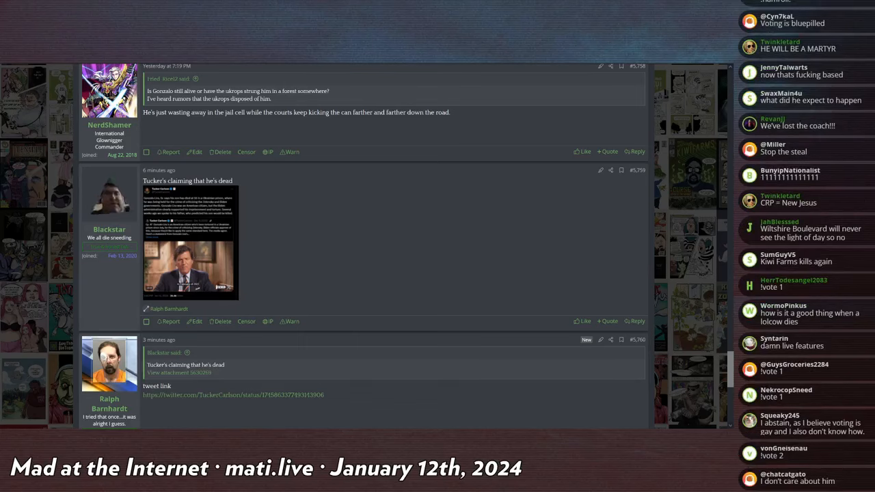
scroll(down, 3)
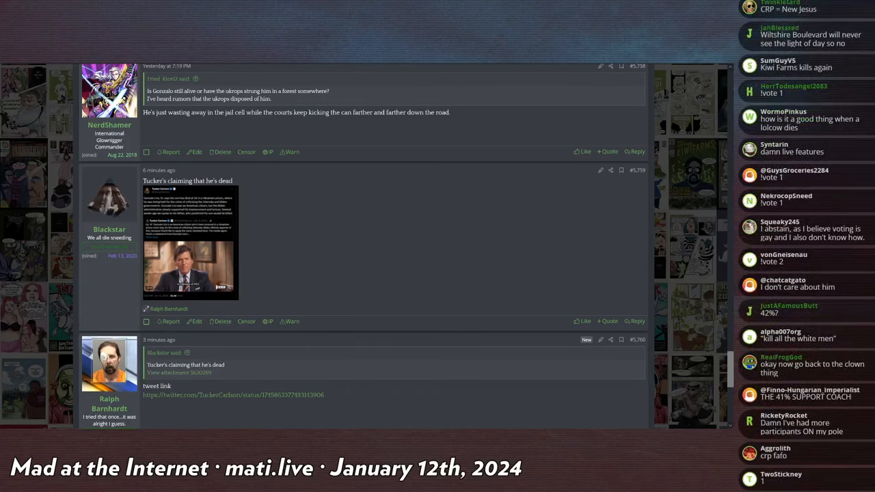
scroll(down, 3)
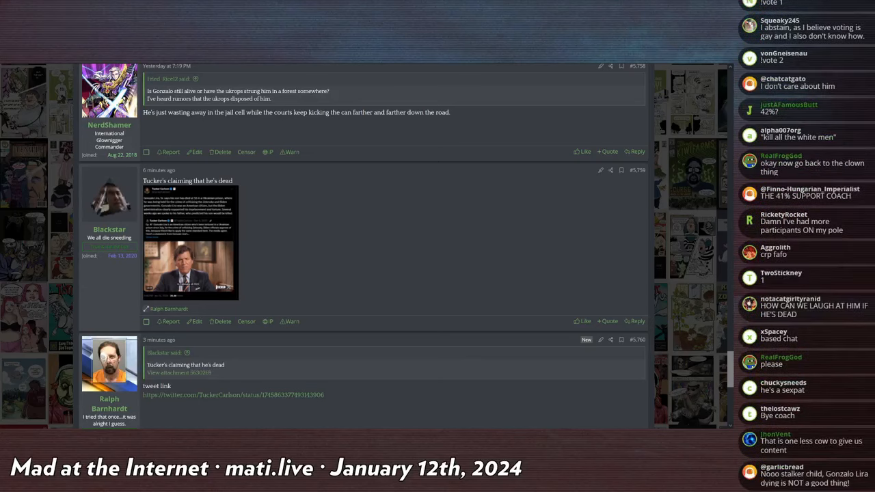
scroll(down, 3)
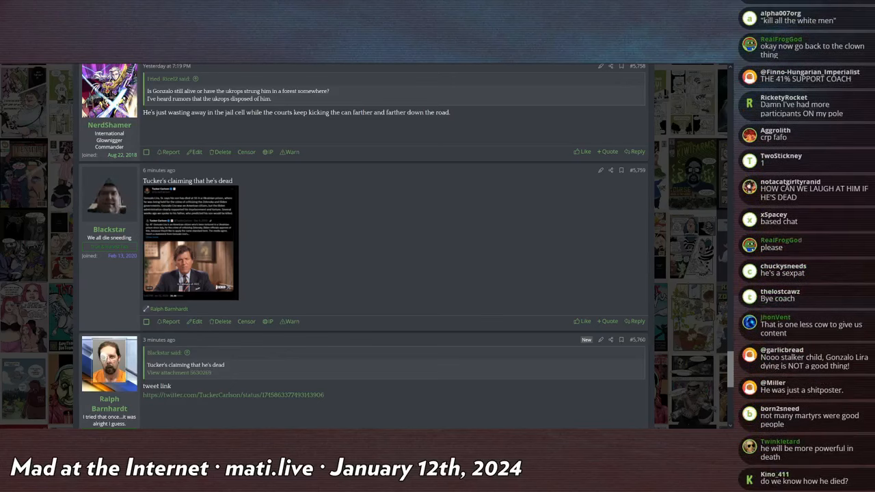
scroll(down, 3)
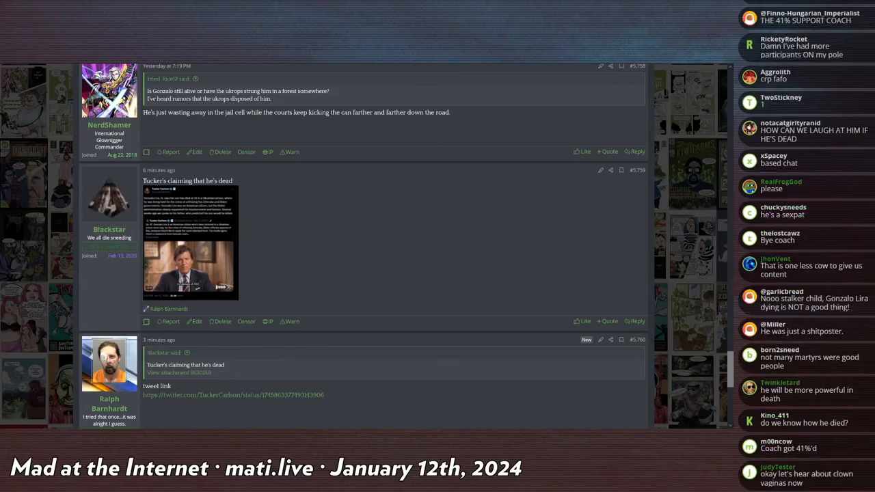
scroll(down, 3)
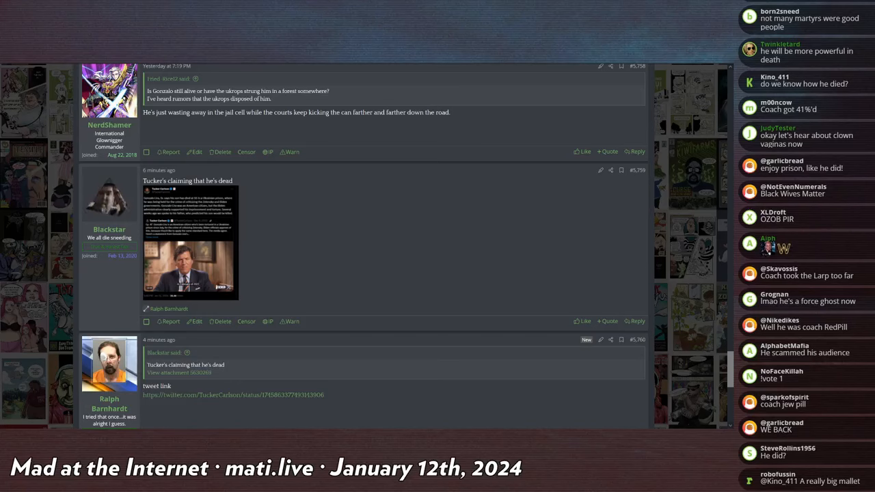
scroll(down, 3)
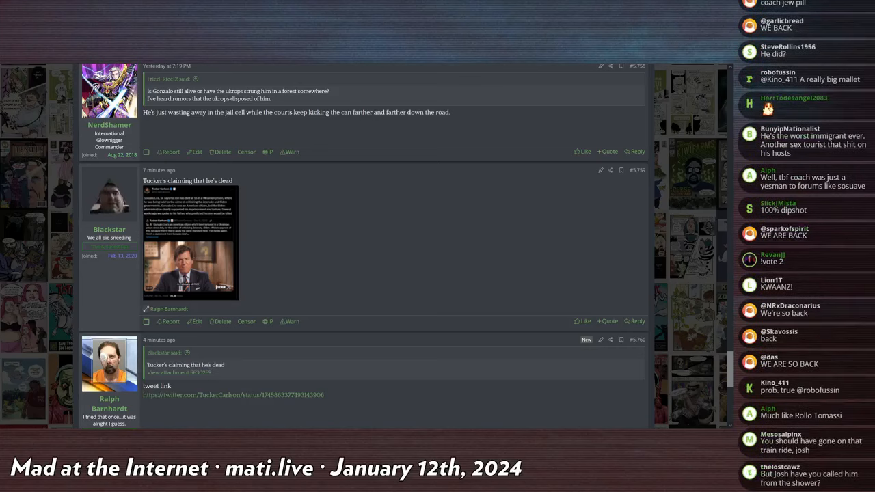
scroll(down, 3)
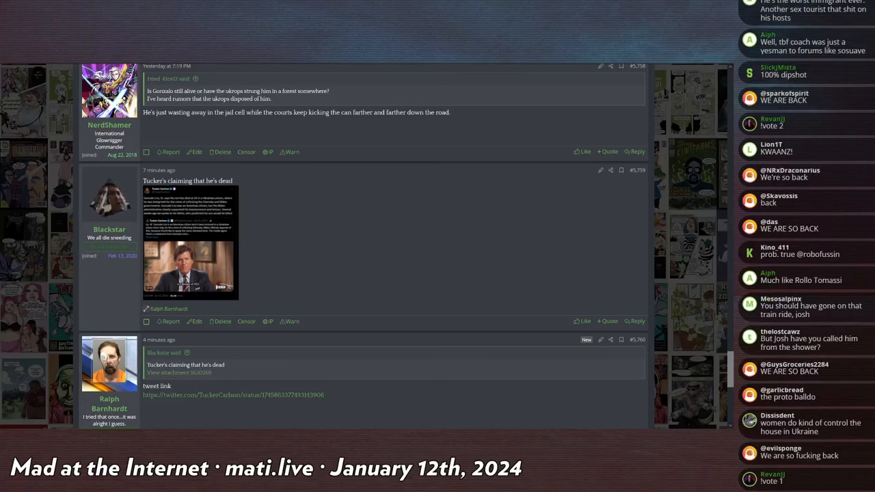
scroll(down, 3)
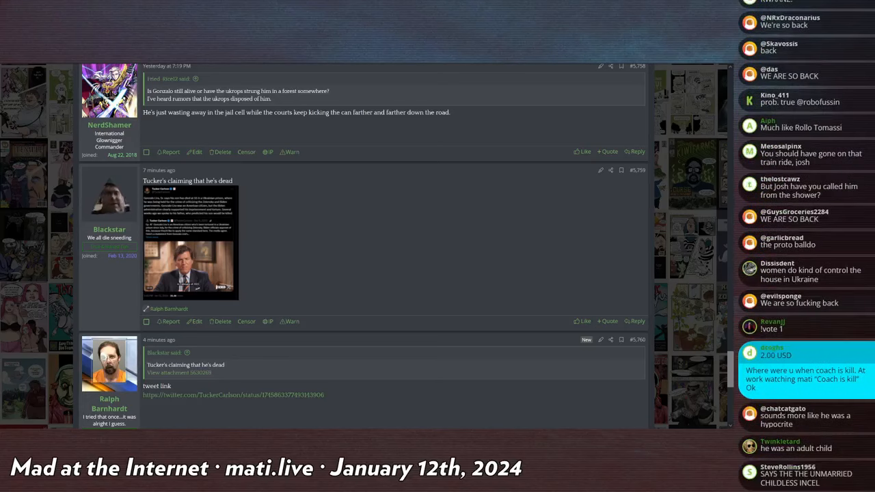
scroll(down, 3)
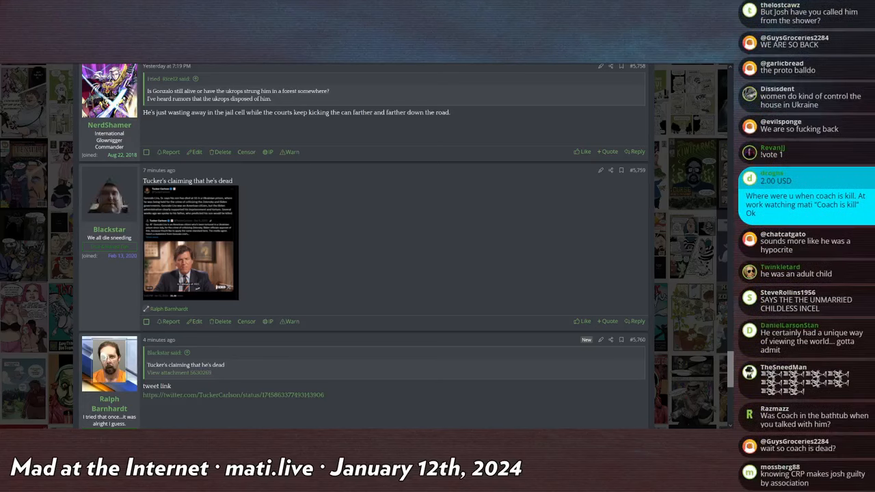
scroll(down, 3)
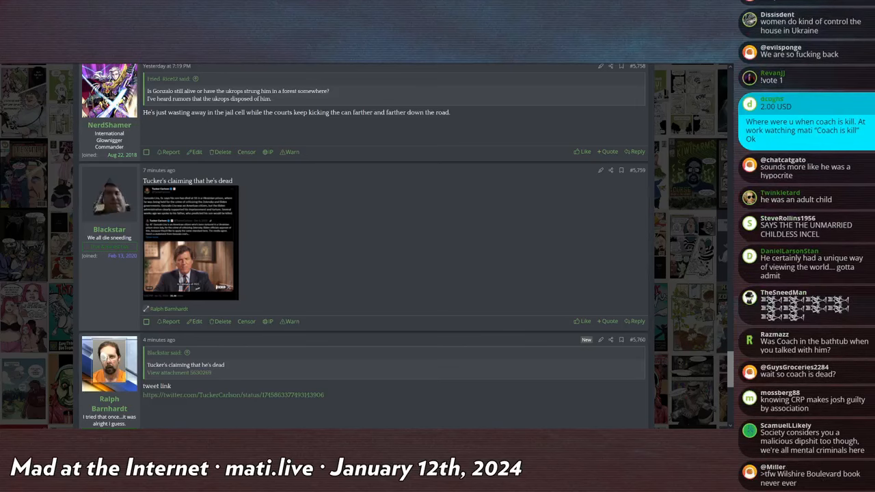
scroll(down, 3)
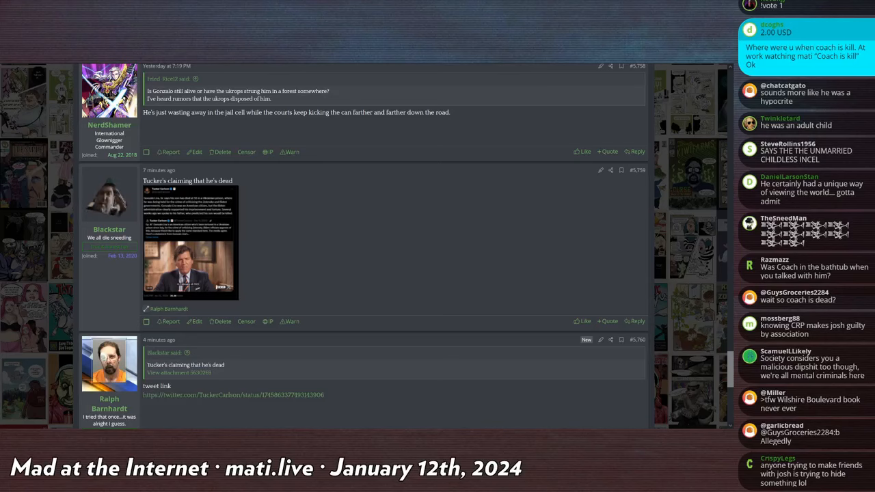
scroll(down, 3)
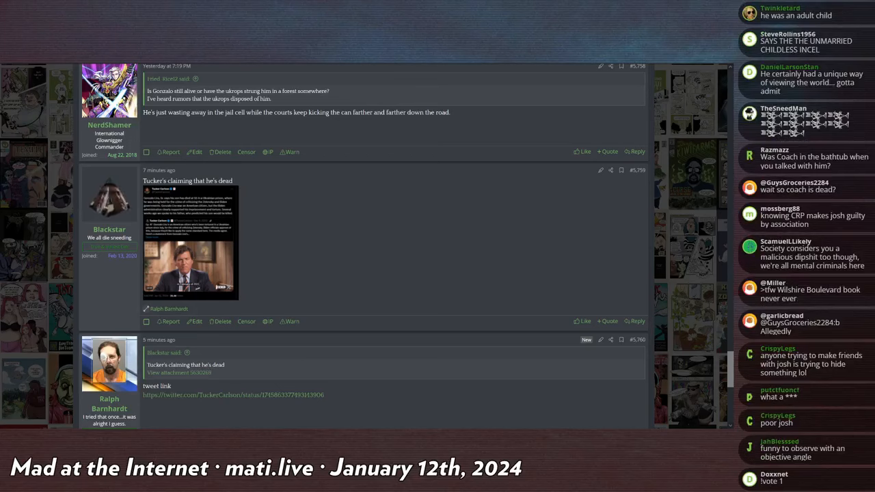
scroll(down, 3)
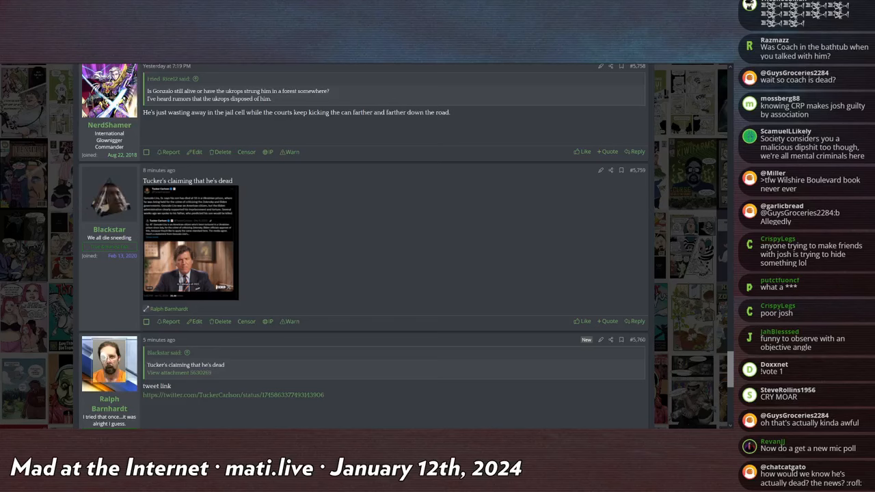
scroll(down, 3)
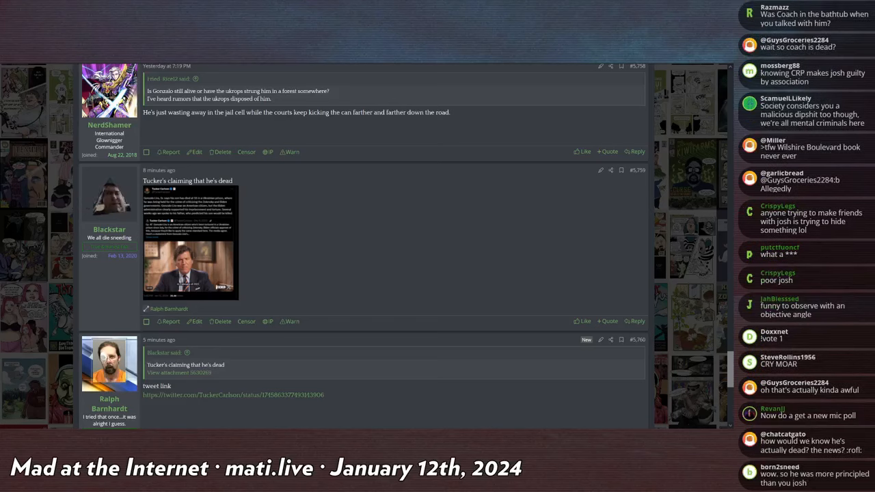
scroll(down, 3)
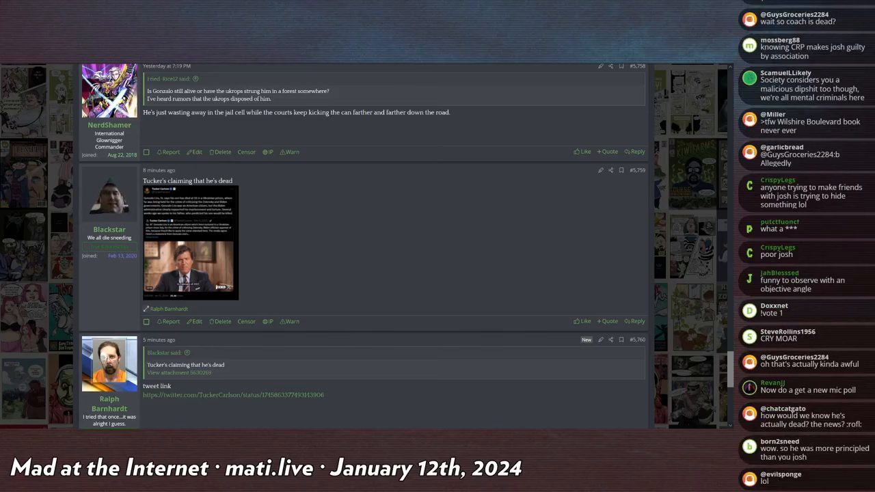
scroll(down, 3)
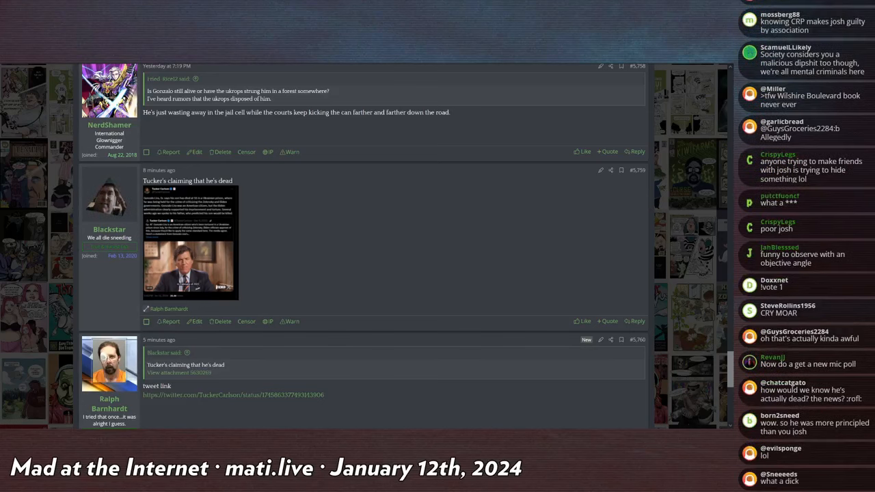
scroll(down, 3)
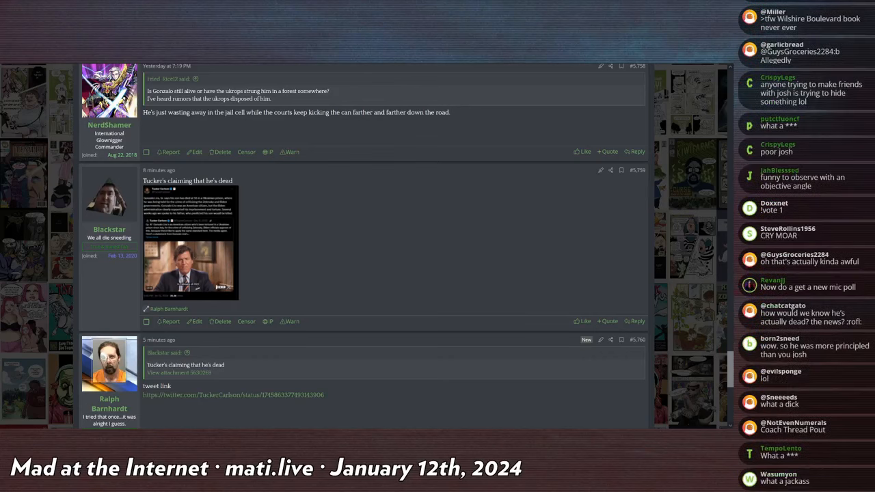
scroll(down, 3)
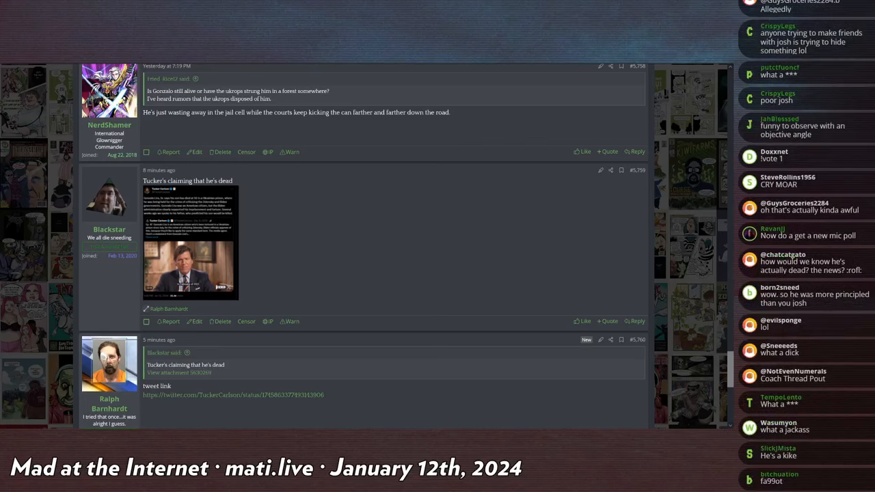
scroll(down, 3)
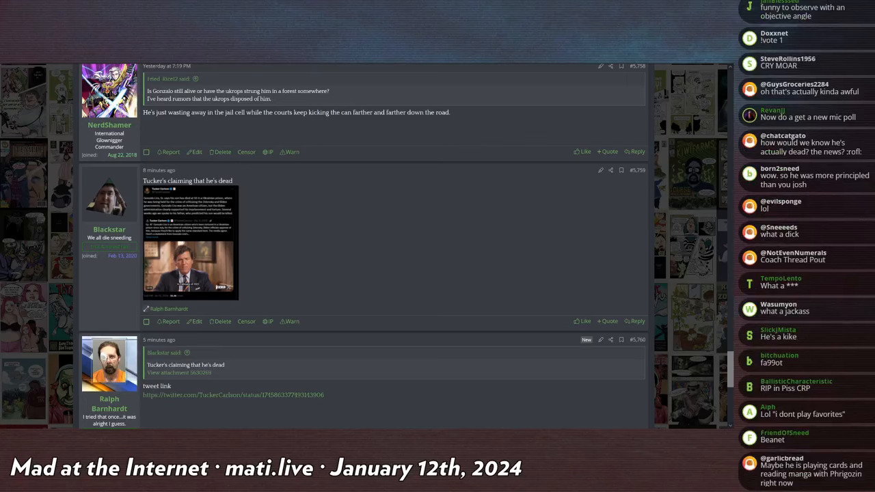
scroll(down, 3)
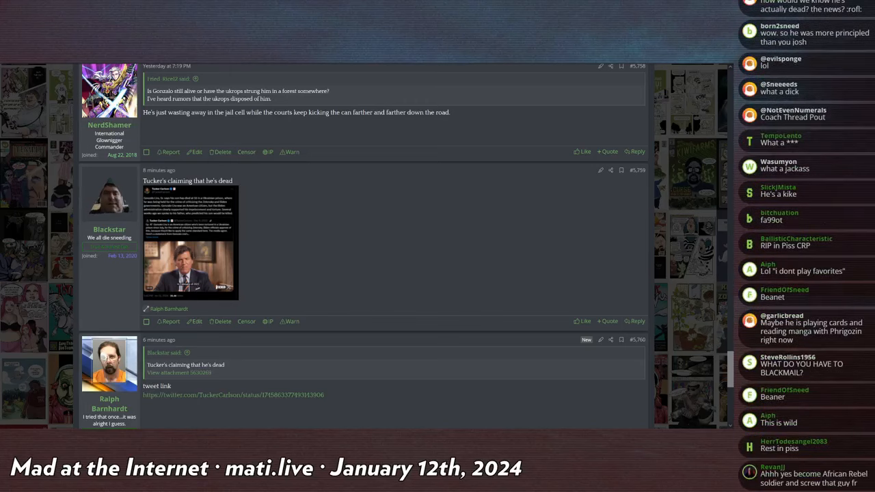
scroll(down, 3)
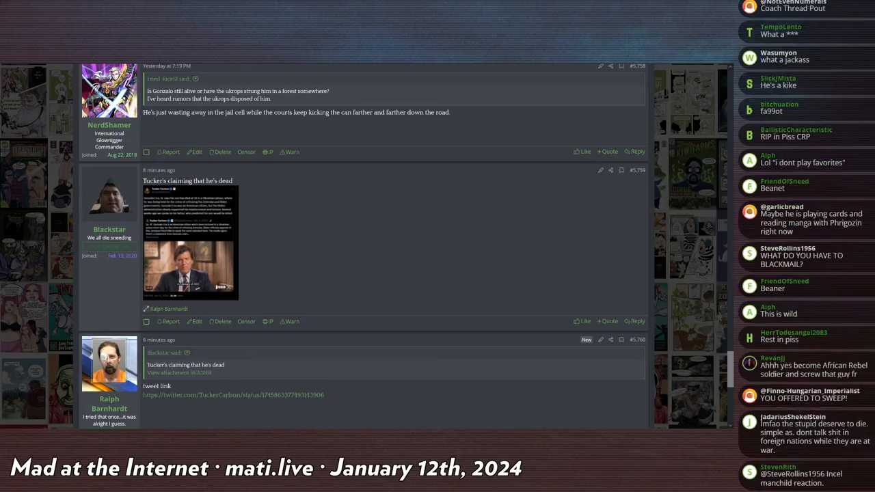
scroll(down, 3)
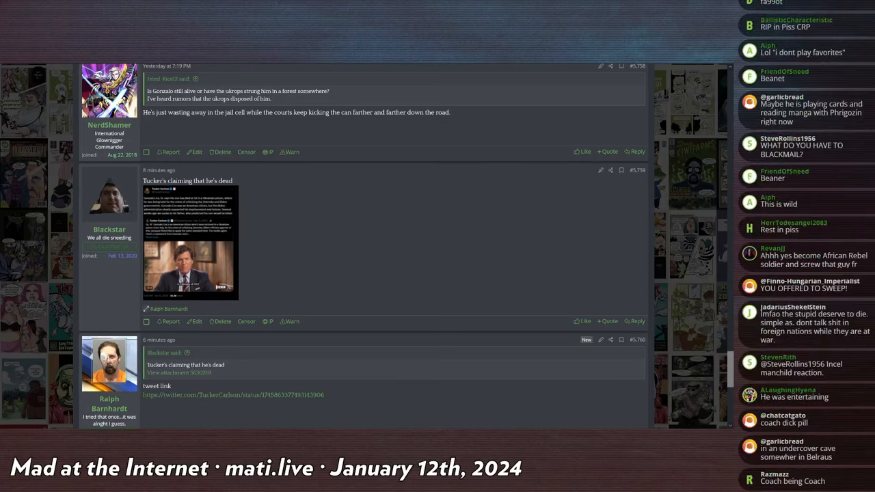
scroll(down, 3)
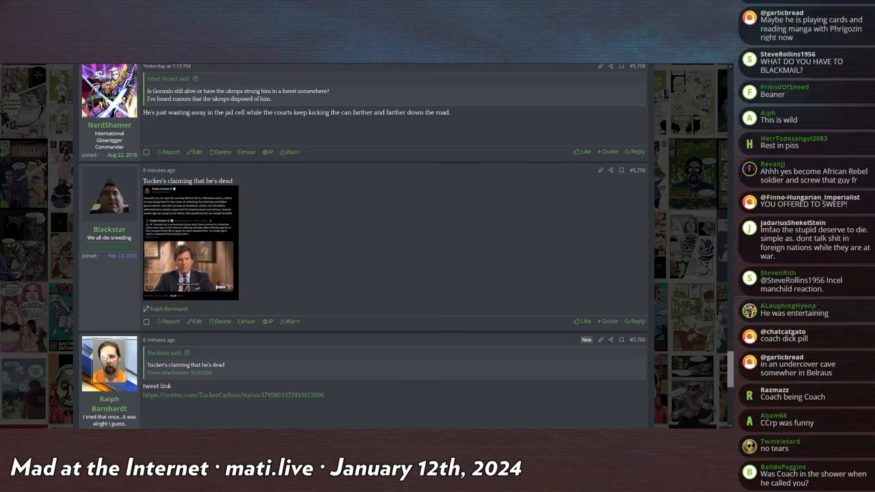
scroll(down, 3)
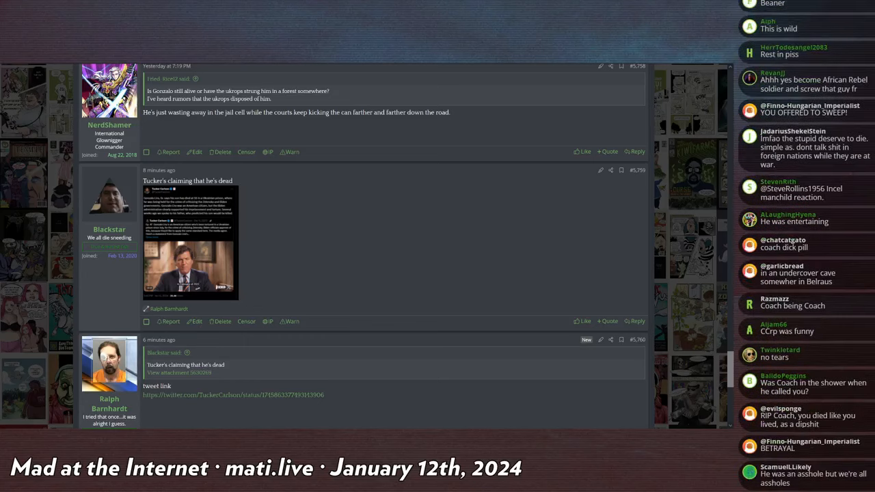
scroll(down, 3)
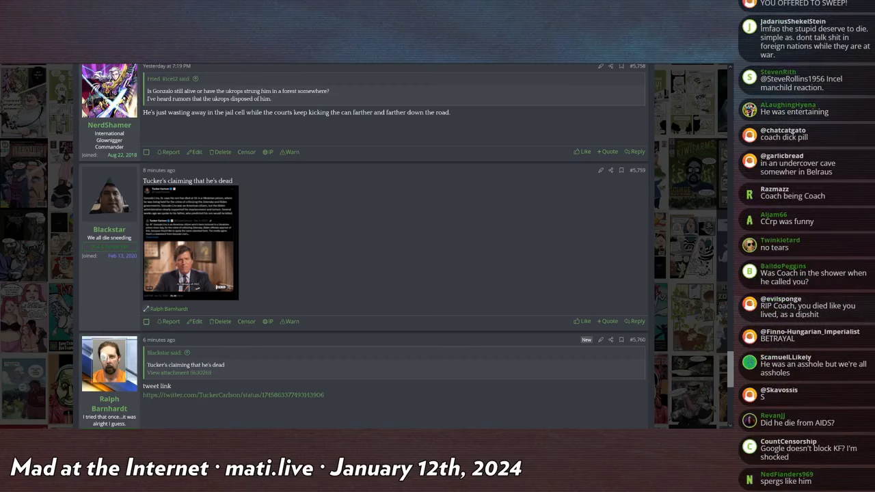
scroll(down, 3)
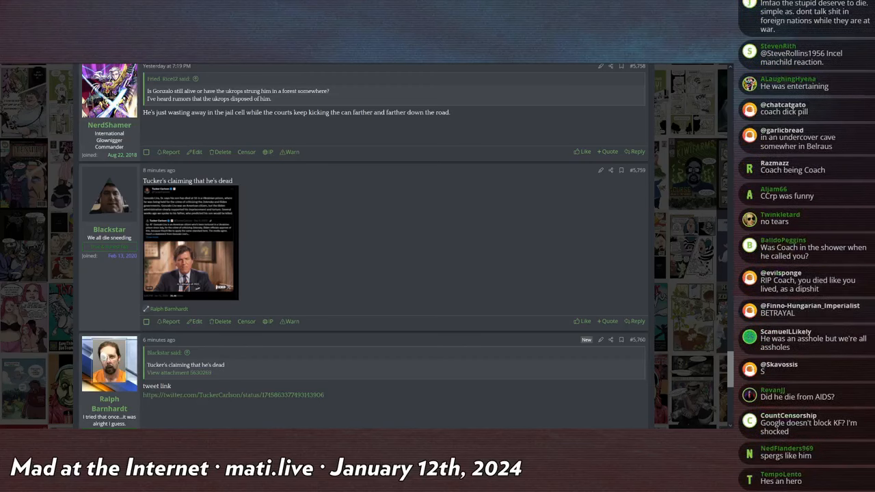
scroll(down, 3)
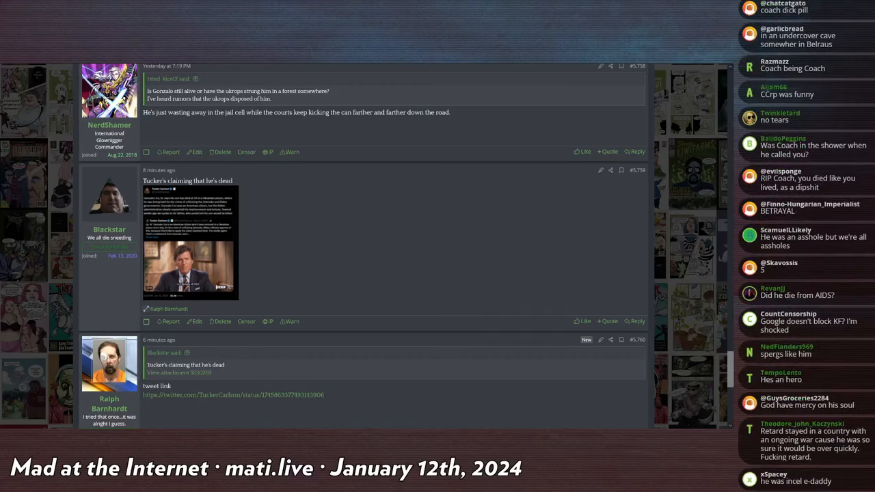
scroll(up, 3)
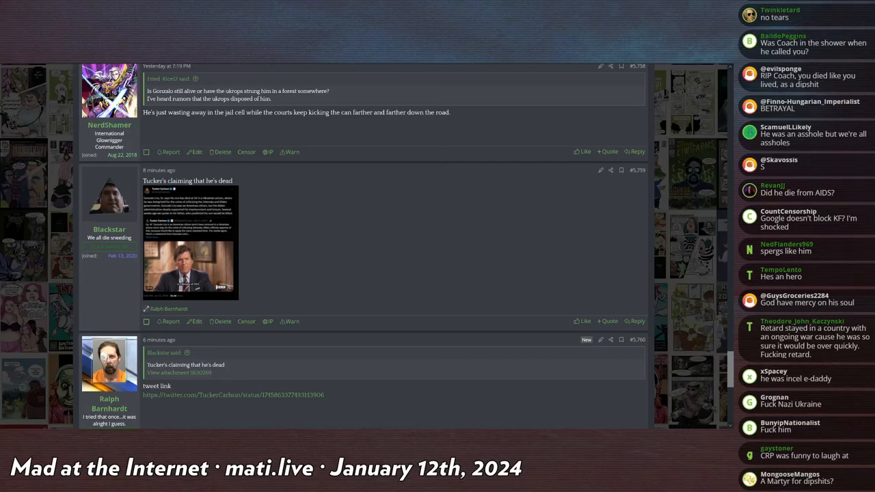
scroll(down, 3)
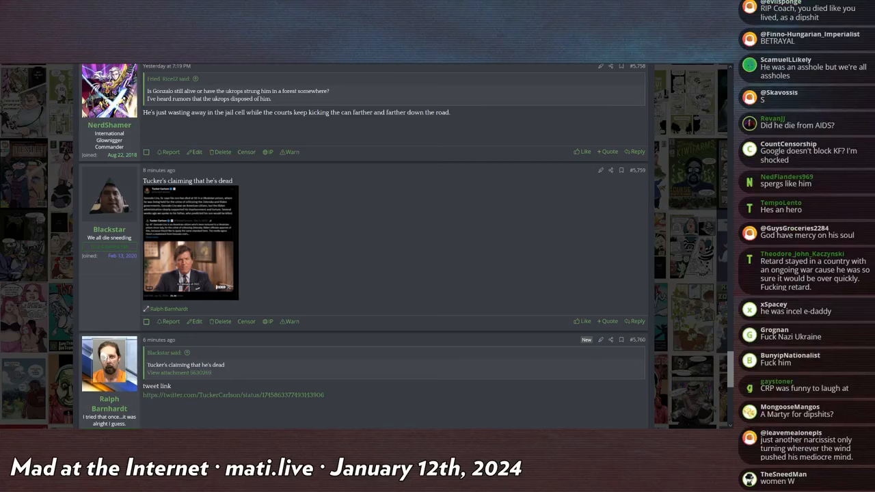
scroll(down, 3)
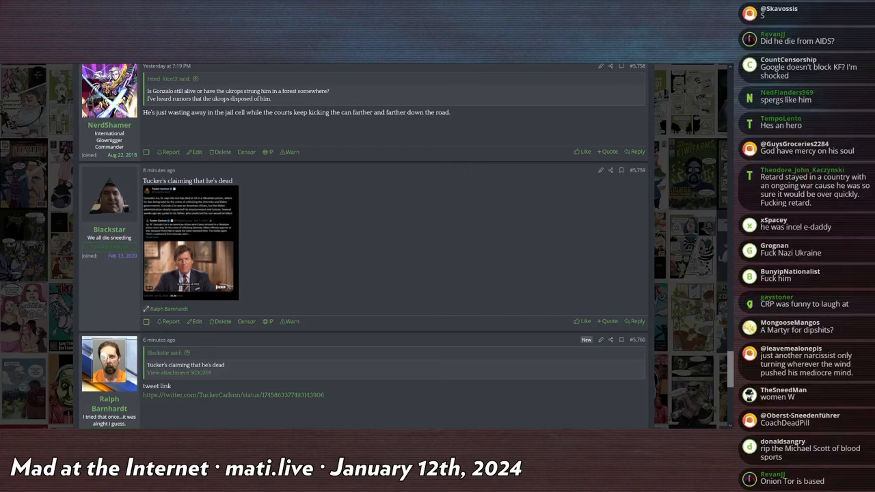
scroll(down, 3)
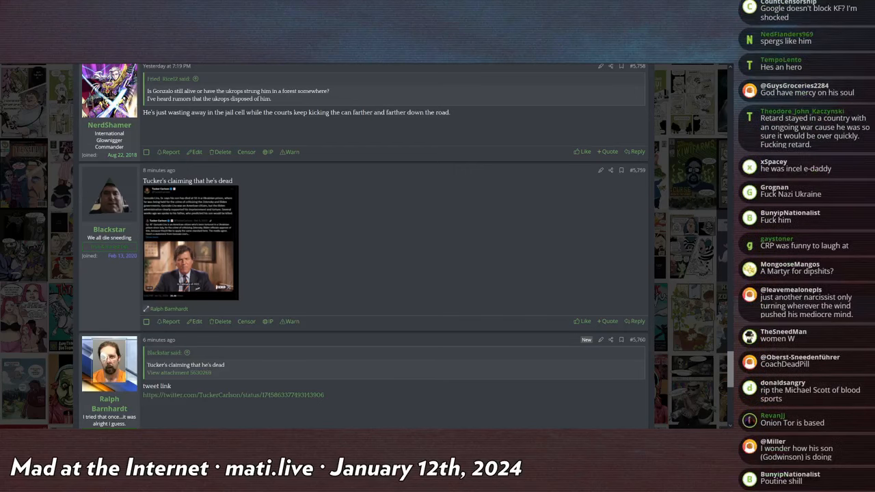
scroll(down, 3)
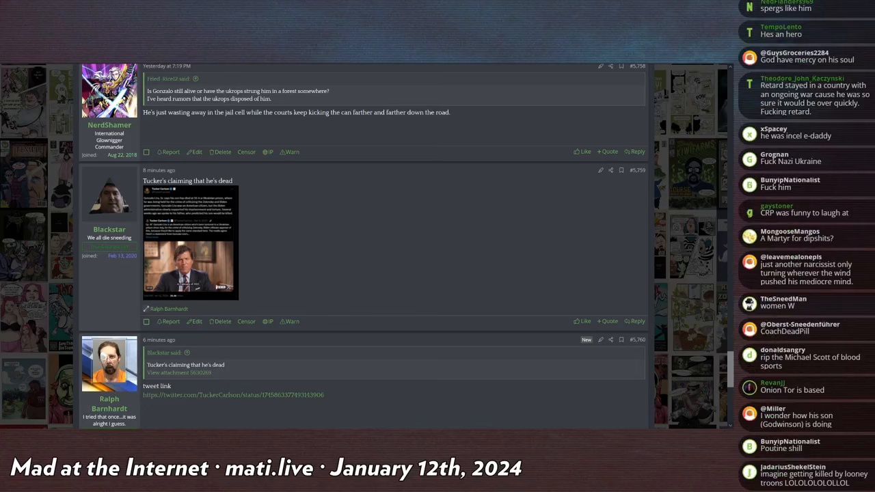
scroll(down, 3)
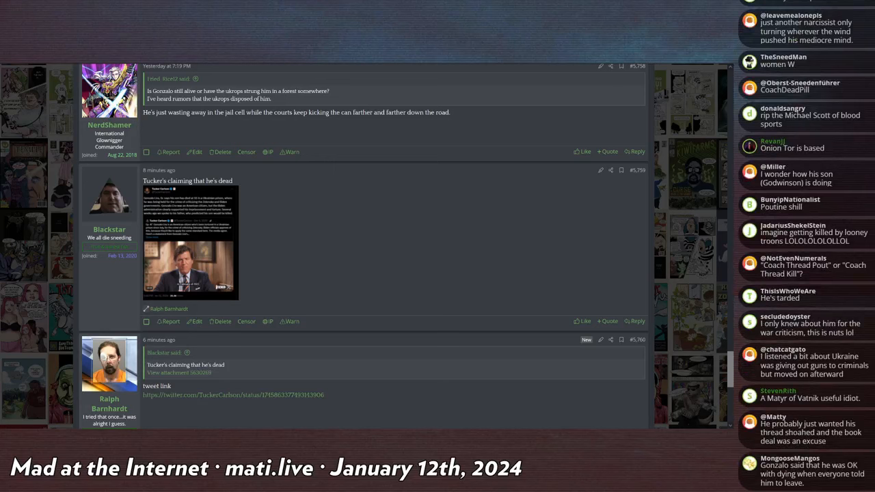
scroll(down, 3)
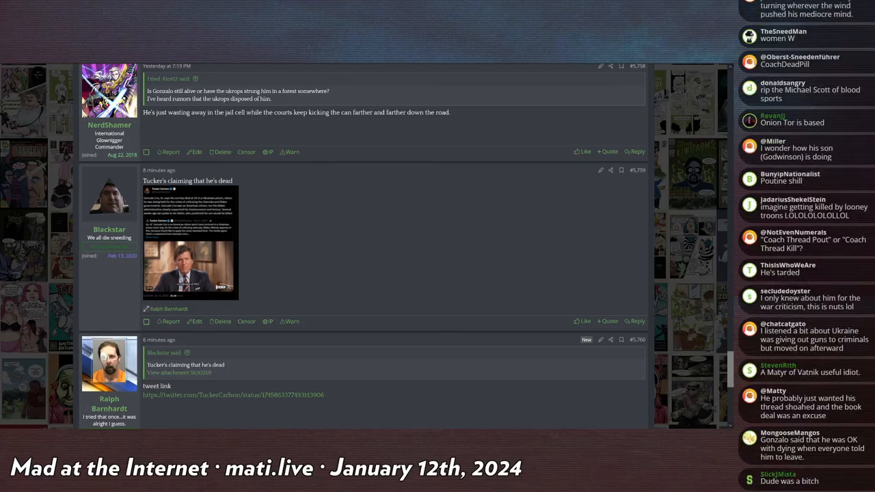
scroll(down, 3)
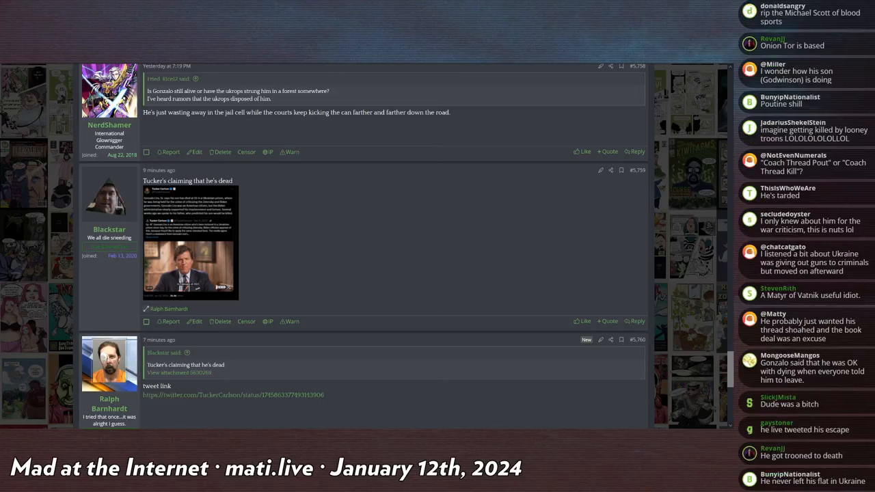
scroll(down, 3)
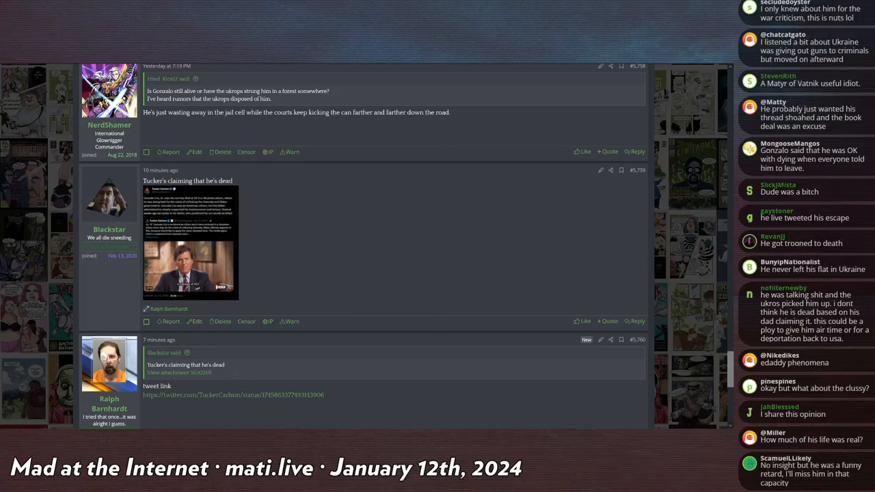
scroll(down, 3)
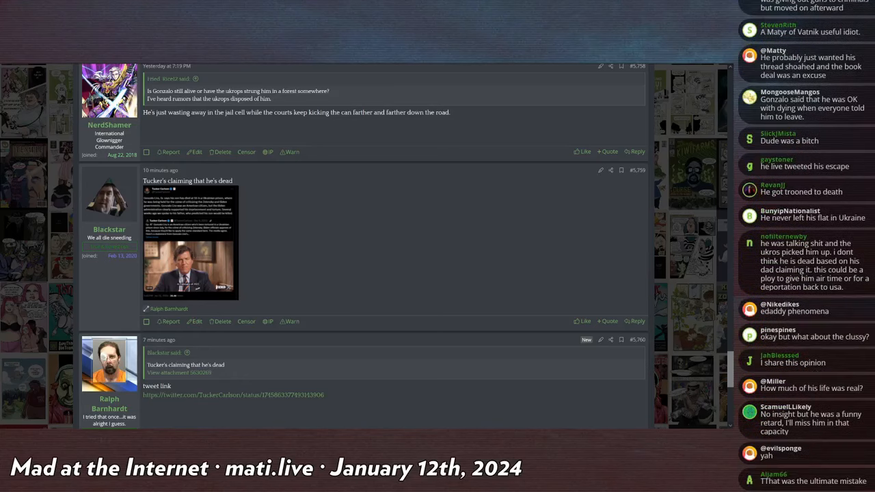
scroll(down, 3)
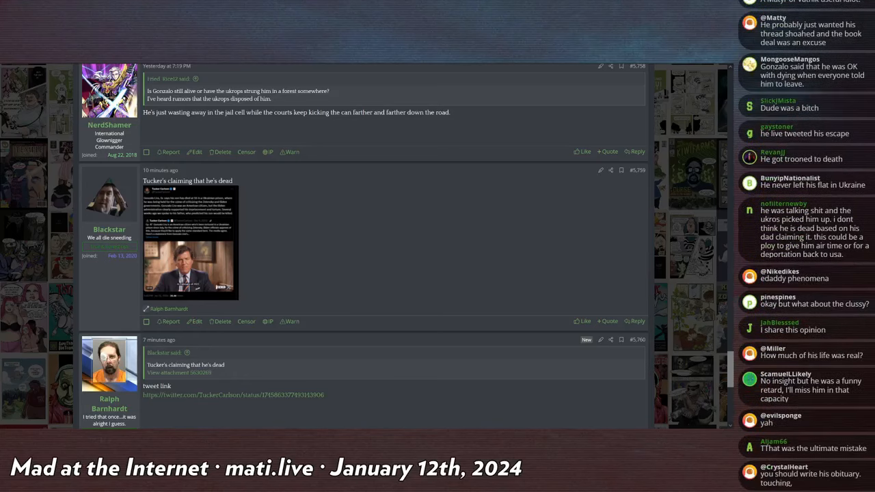
scroll(down, 3)
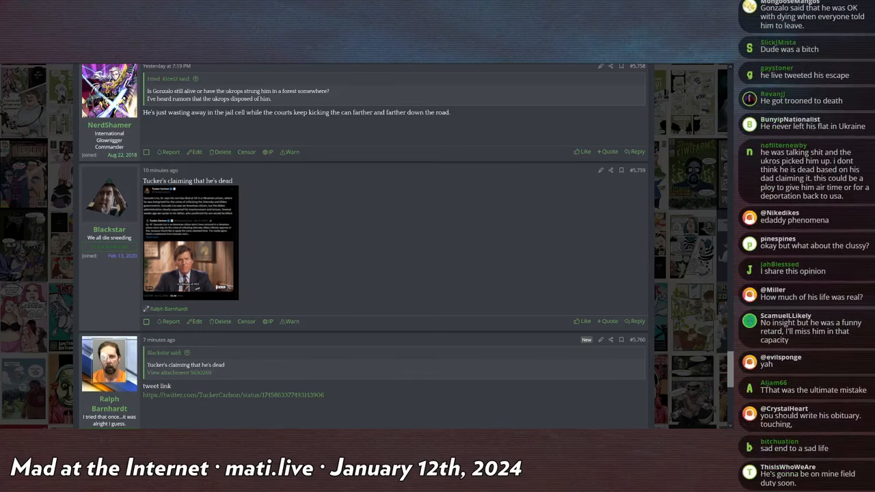
scroll(down, 3)
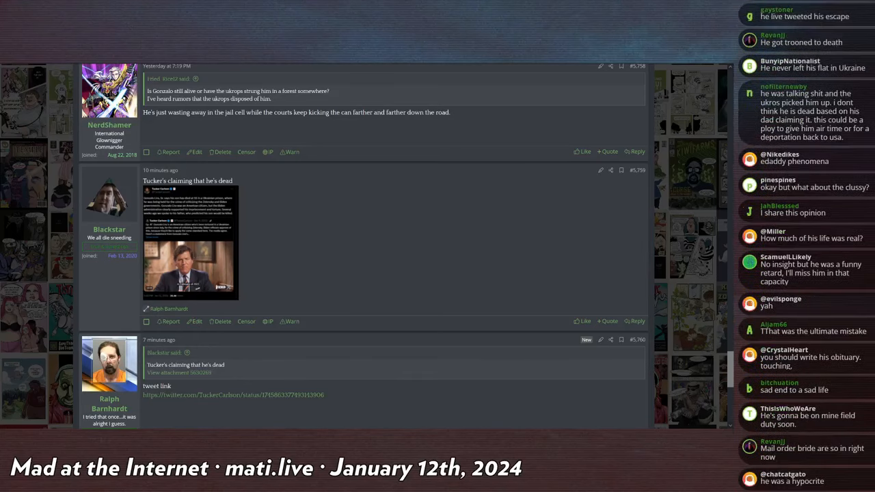
scroll(down, 3)
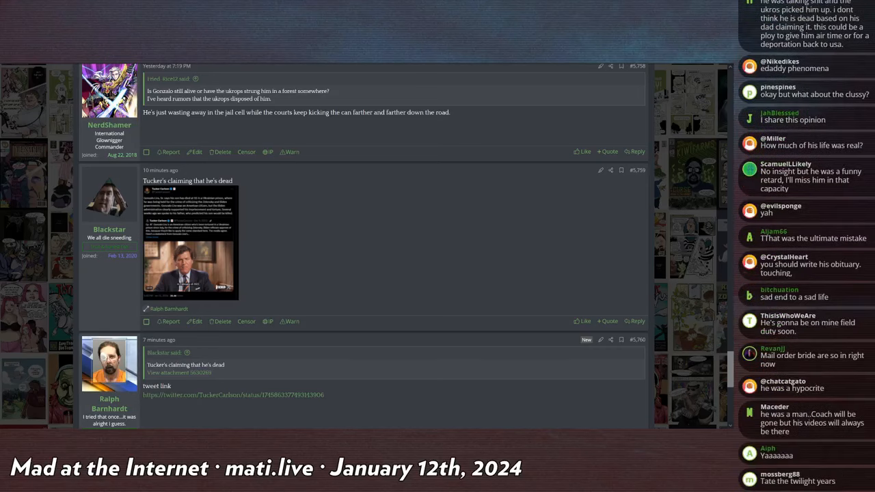
scroll(down, 3)
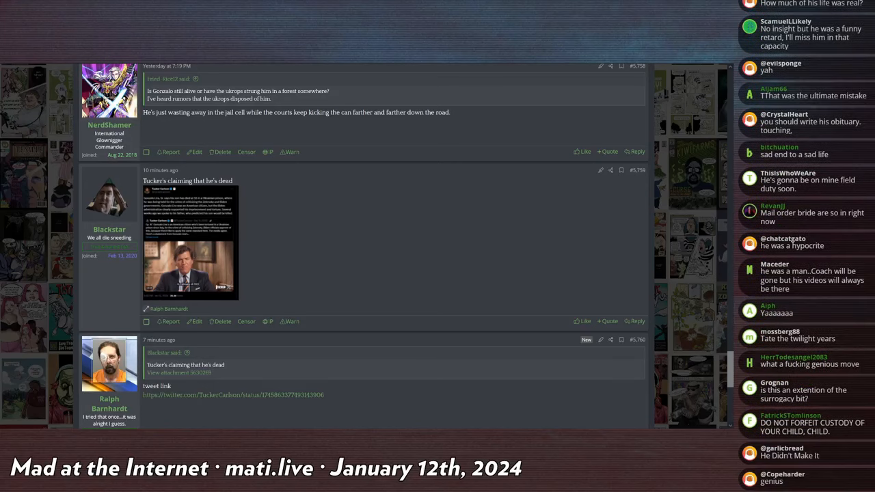
scroll(down, 3)
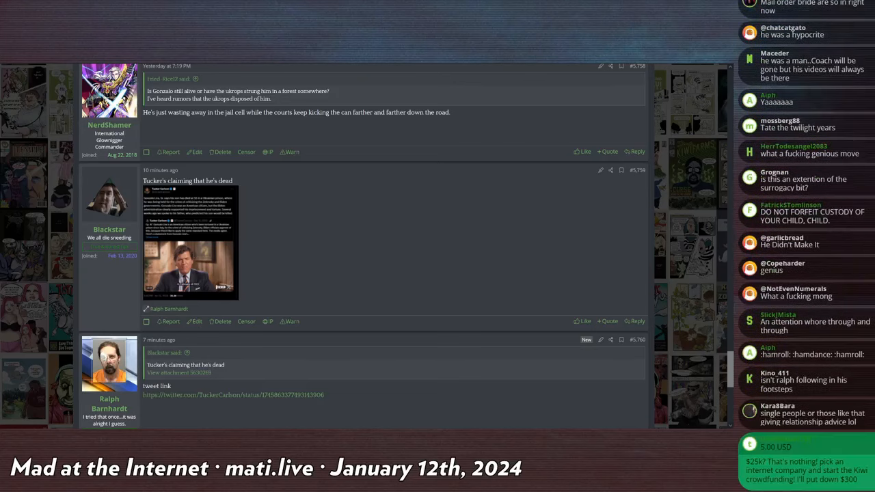
scroll(down, 3)
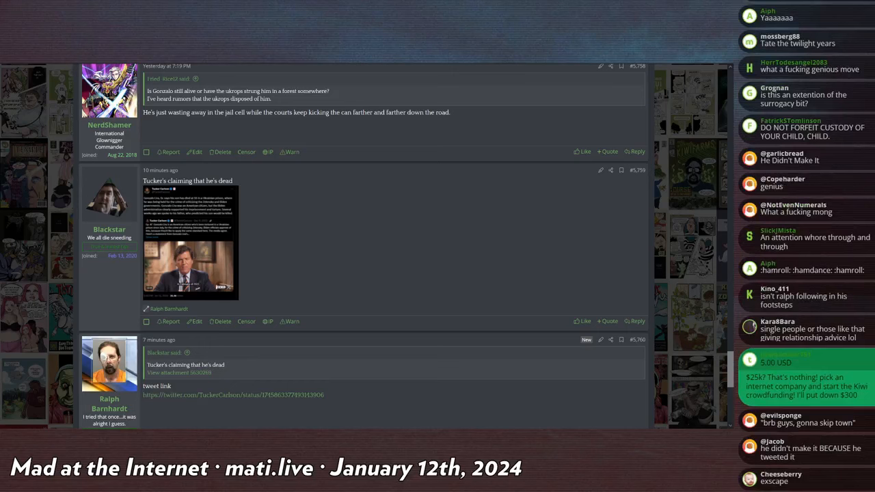
scroll(down, 3)
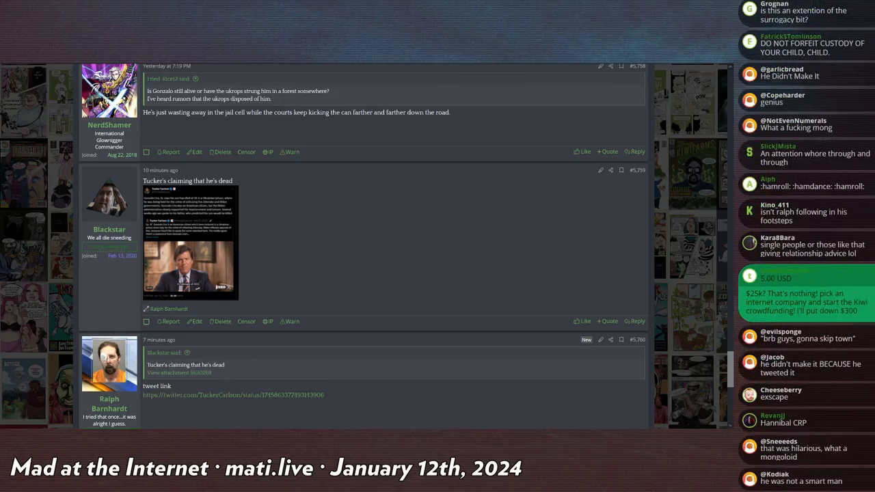
scroll(down, 3)
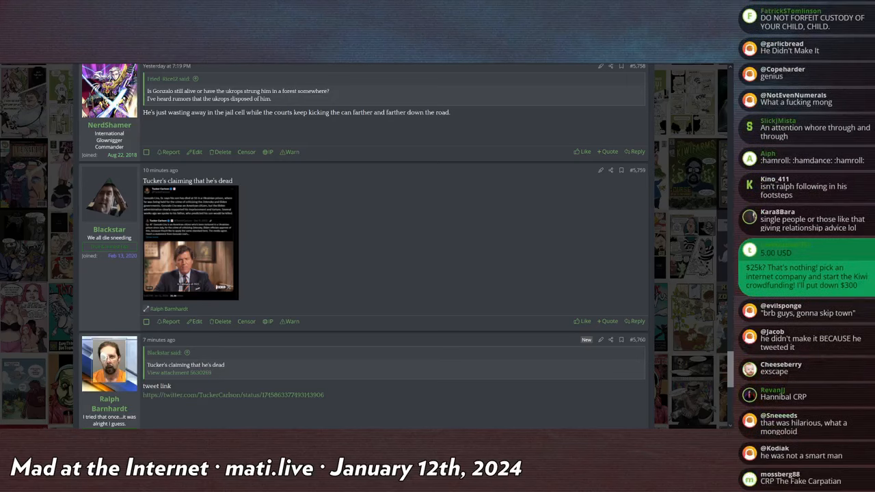
scroll(down, 3)
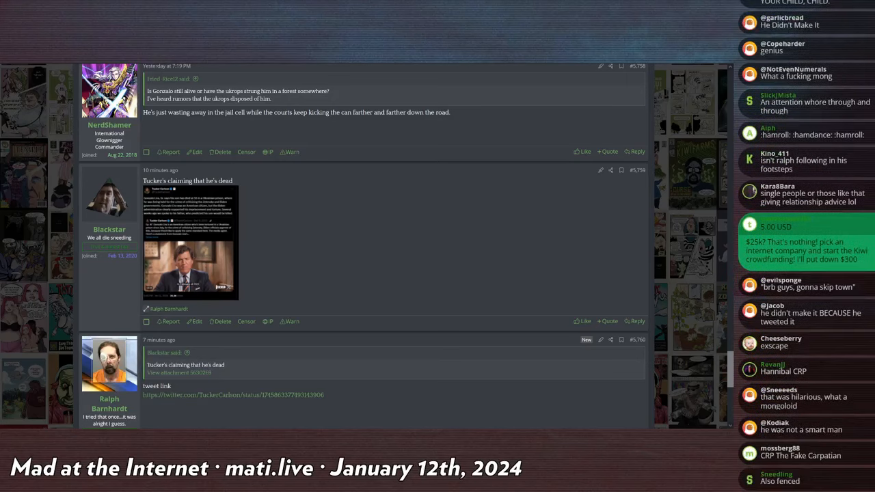